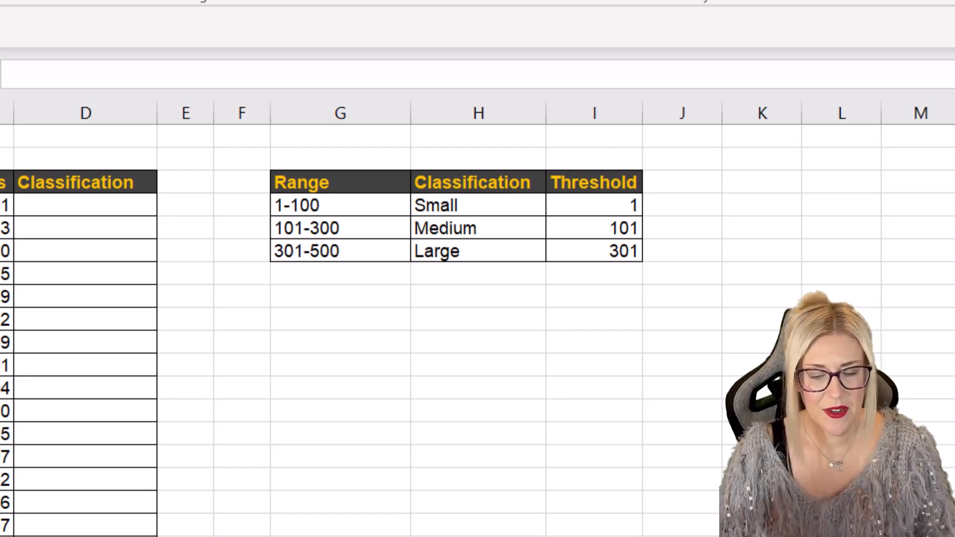
Review the threshold table: Small 1, Medium 101, Large 301 employees
{"action": "left_click", "coordinate": [478, 465]}
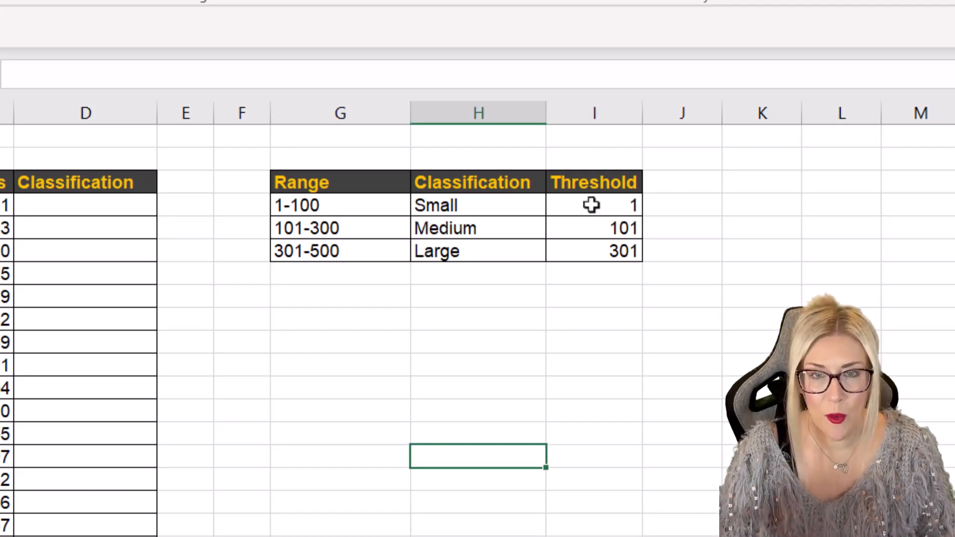
{"action": "mouse_move", "coordinate": [641, 210]}
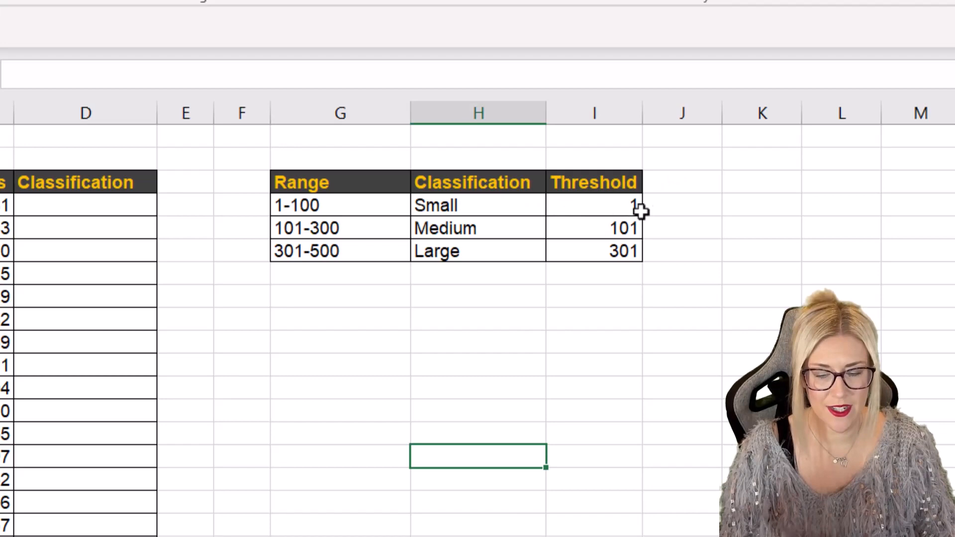
{"action": "left_click", "coordinate": [593, 205]}
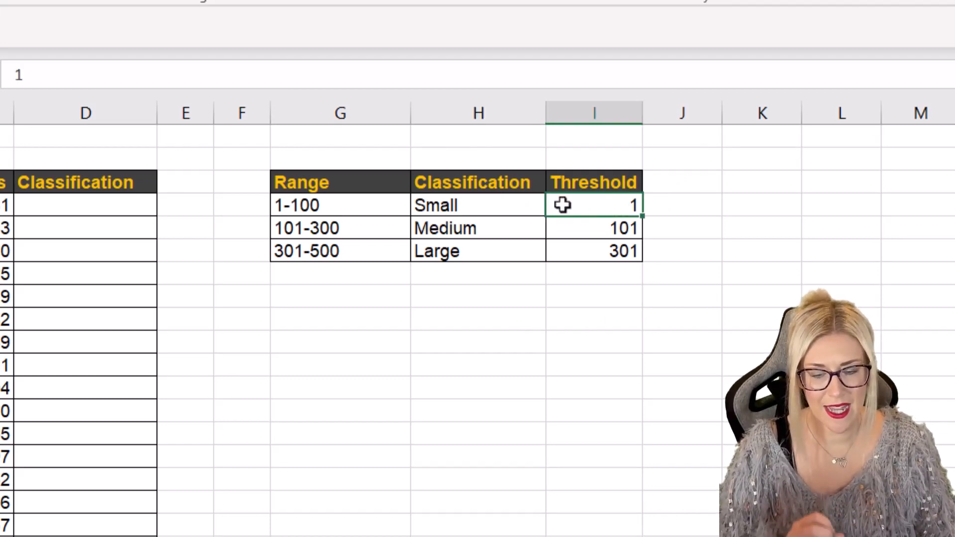
{"action": "mouse_move", "coordinate": [596, 224]}
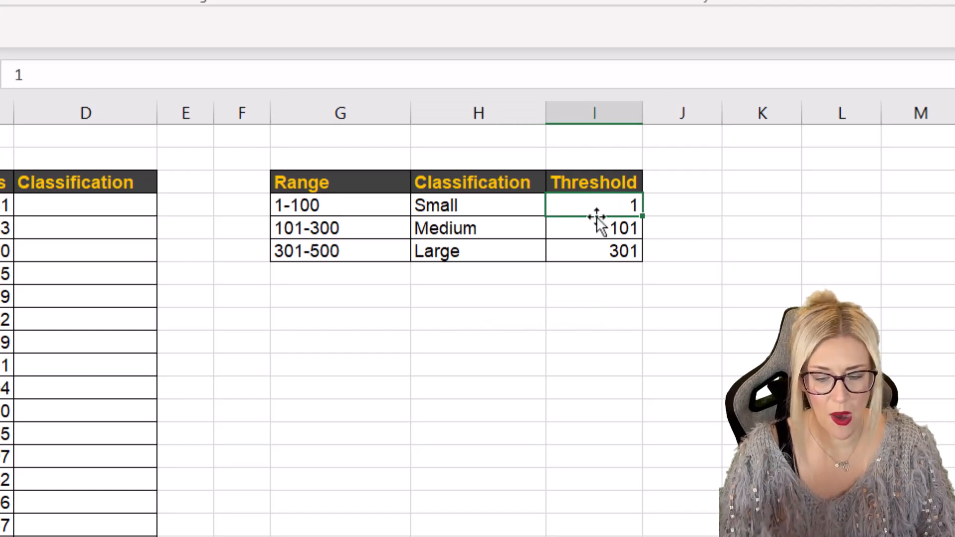
{"action": "left_click", "coordinate": [593, 228]}
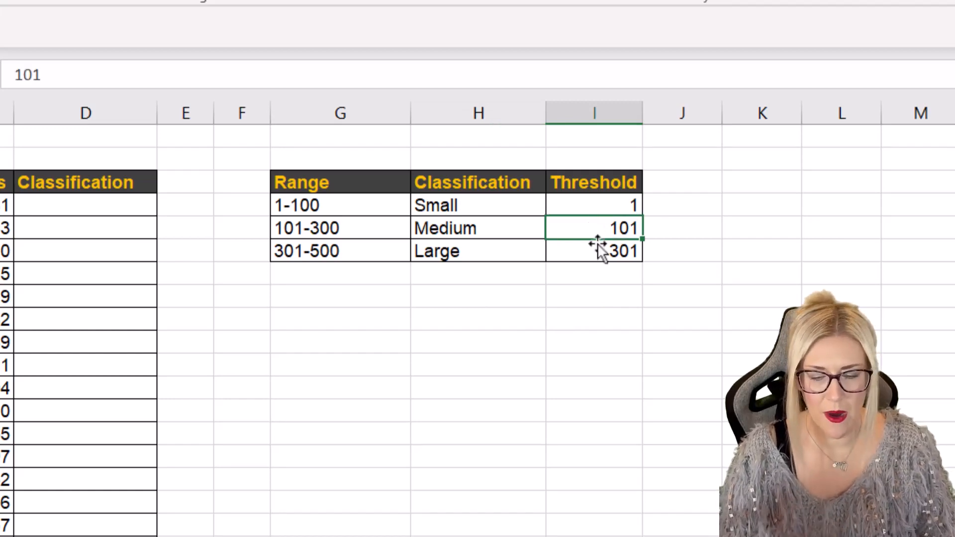
{"action": "left_click", "coordinate": [597, 251]}
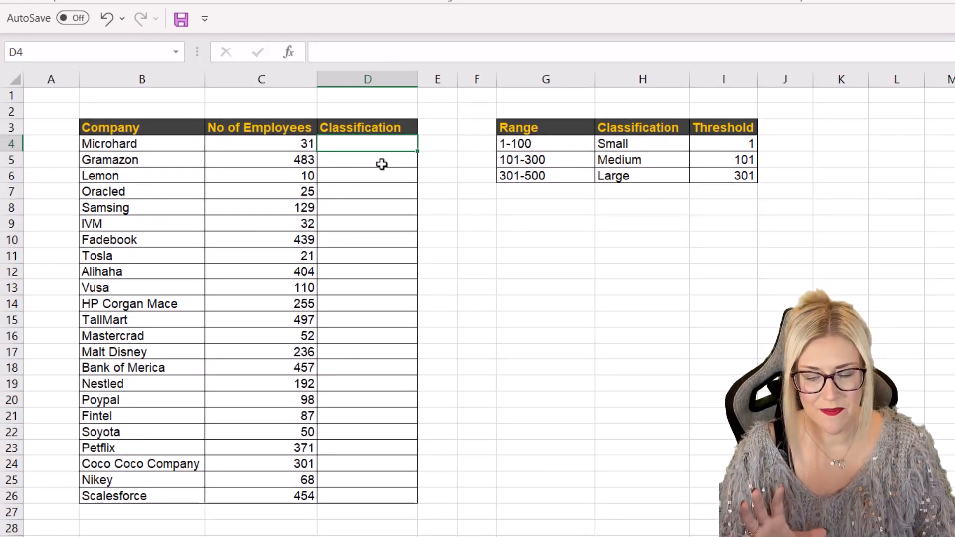
Start an XLOOKUP in D4 using Microhard's employee count C4 as the lookup value
{"action": "type", "text": "="}
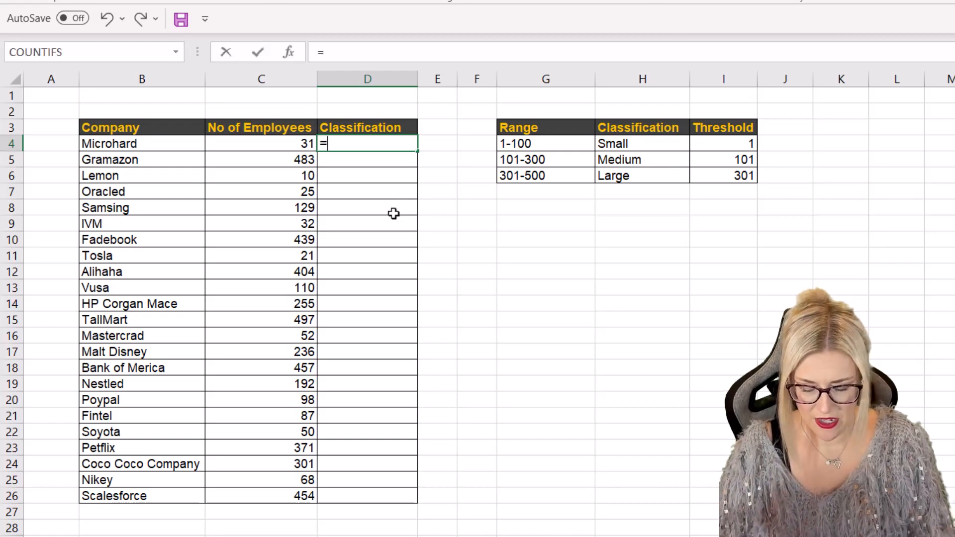
{"action": "type", "text": "xlookup"}
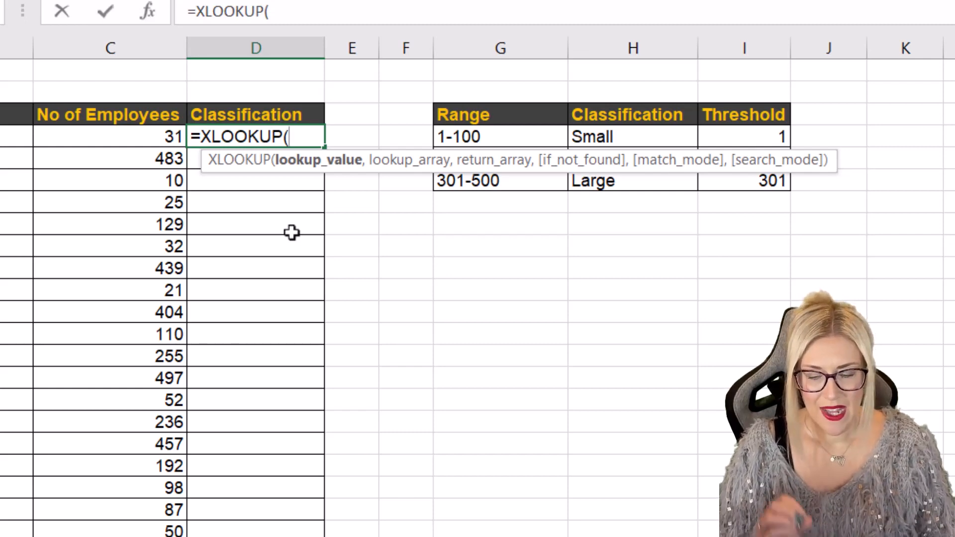
{"action": "left_click", "coordinate": [109, 138]}
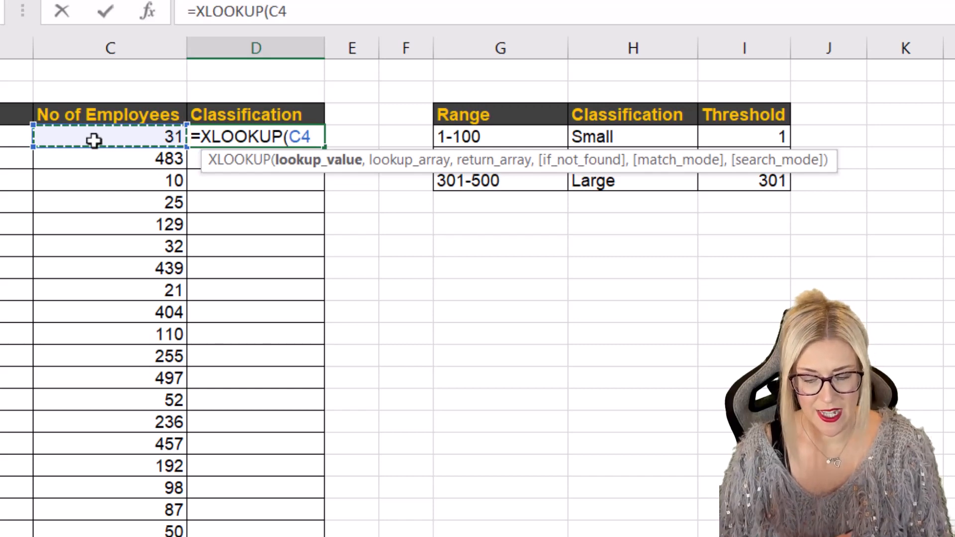
{"action": "type", "text": ","}
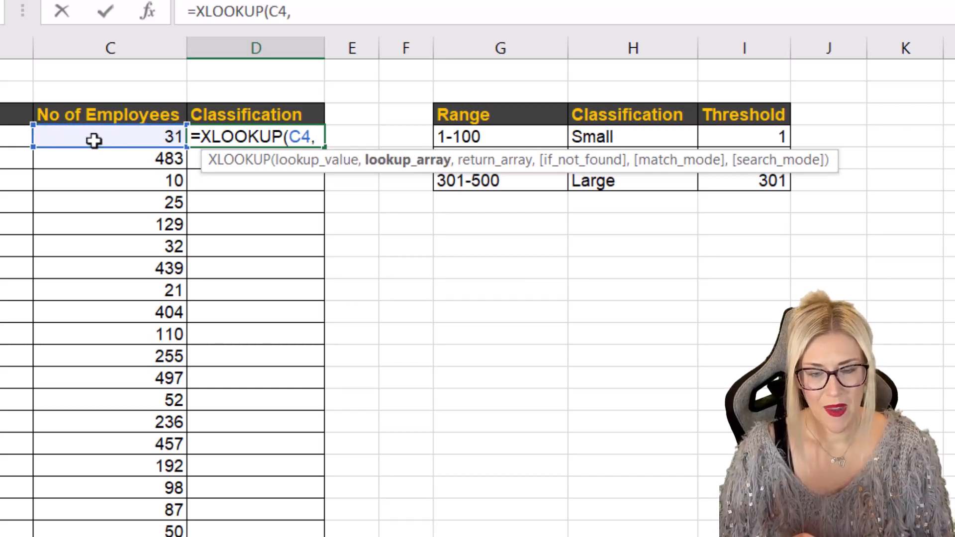
{"action": "mouse_move", "coordinate": [589, 151]}
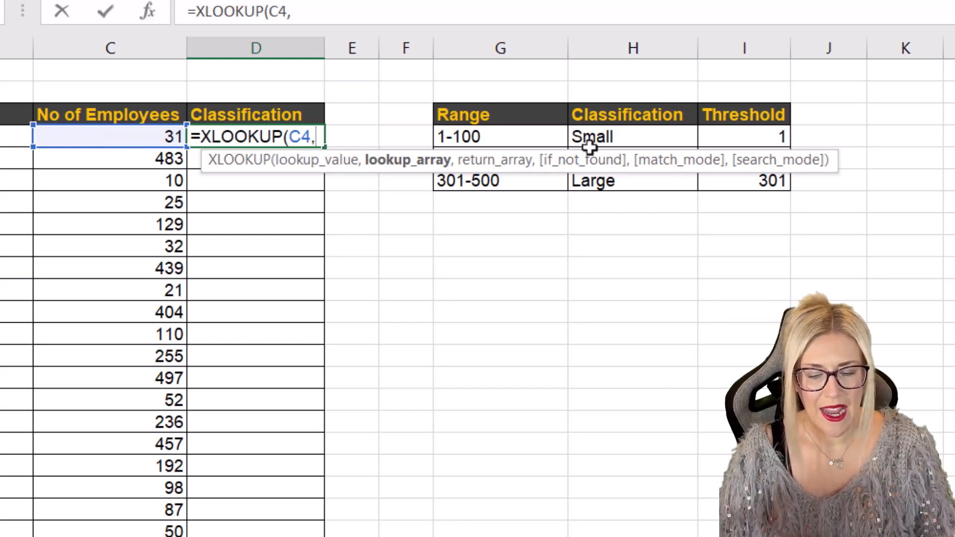
{"action": "mouse_move", "coordinate": [742, 140]}
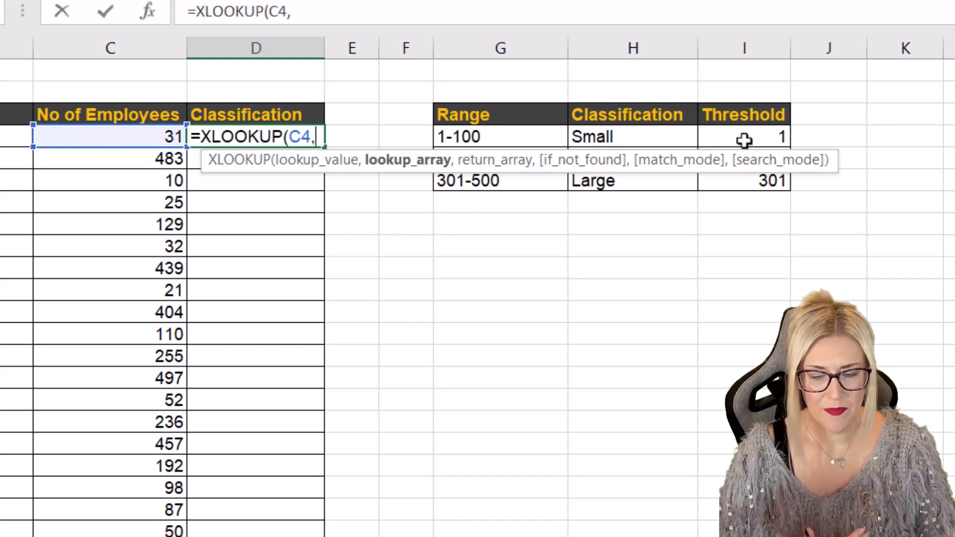
Use the locked Threshold range $I$4:$I$6 as the lookup array
{"action": "left_click_drag", "start_coordinate": [743, 137], "coordinate": [743, 180]}
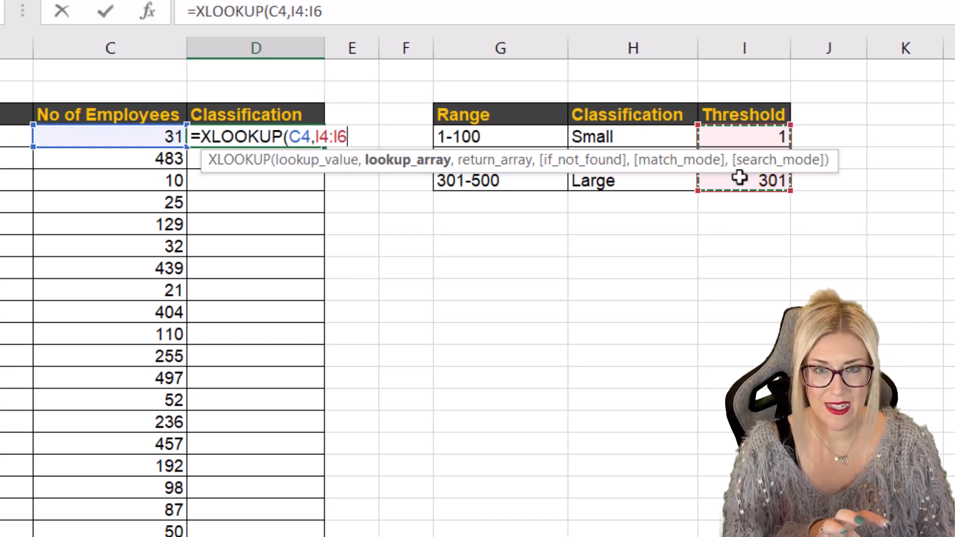
{"action": "key", "text": "F4"}
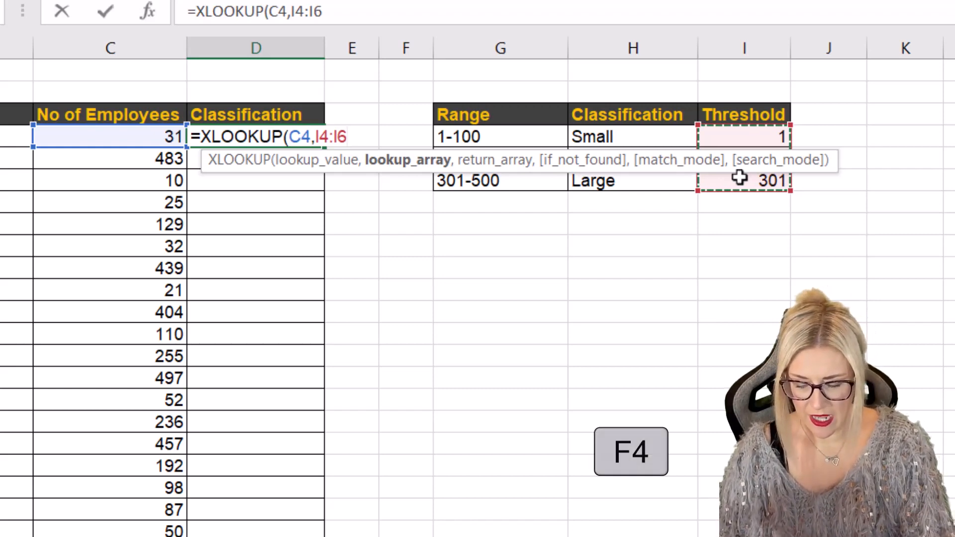
{"action": "key", "text": "F4"}
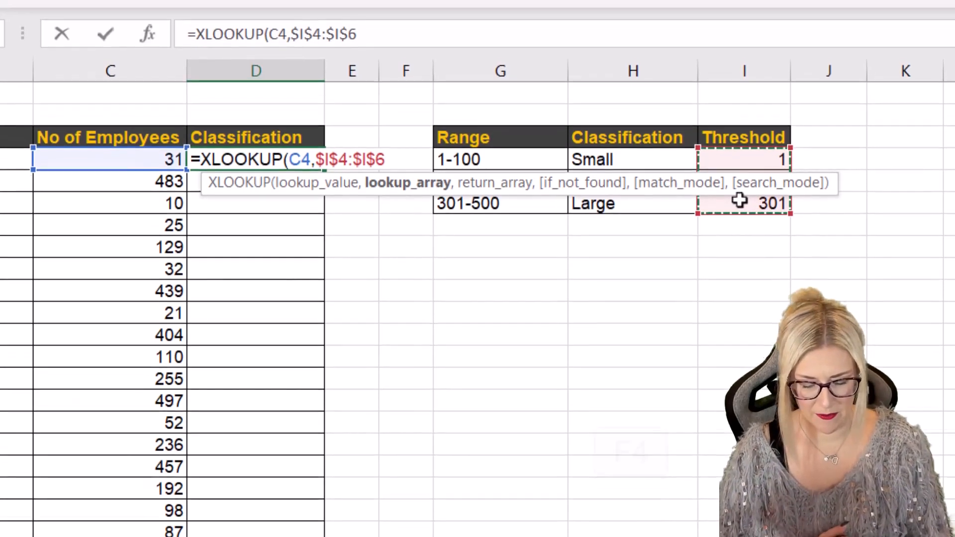
{"action": "type", "text": ","}
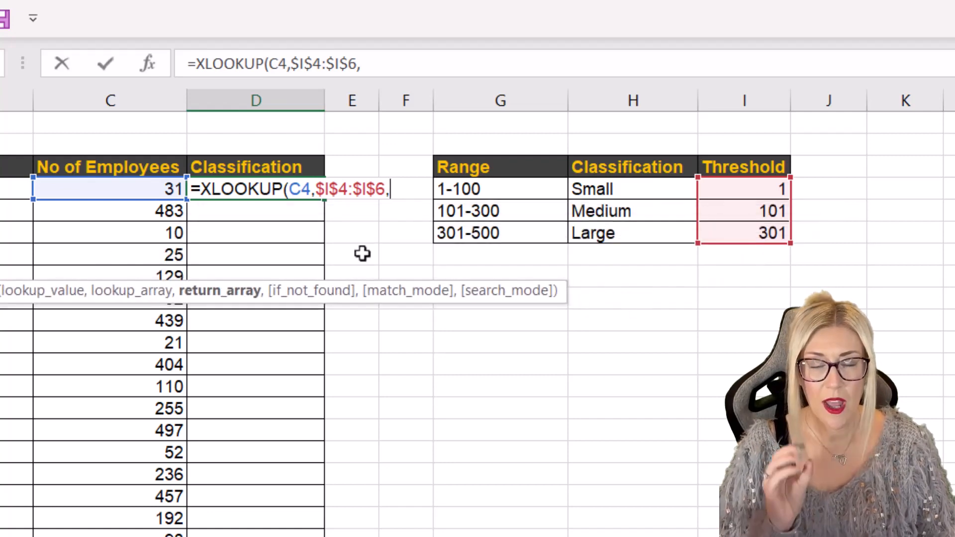
{"action": "mouse_move", "coordinate": [611, 216]}
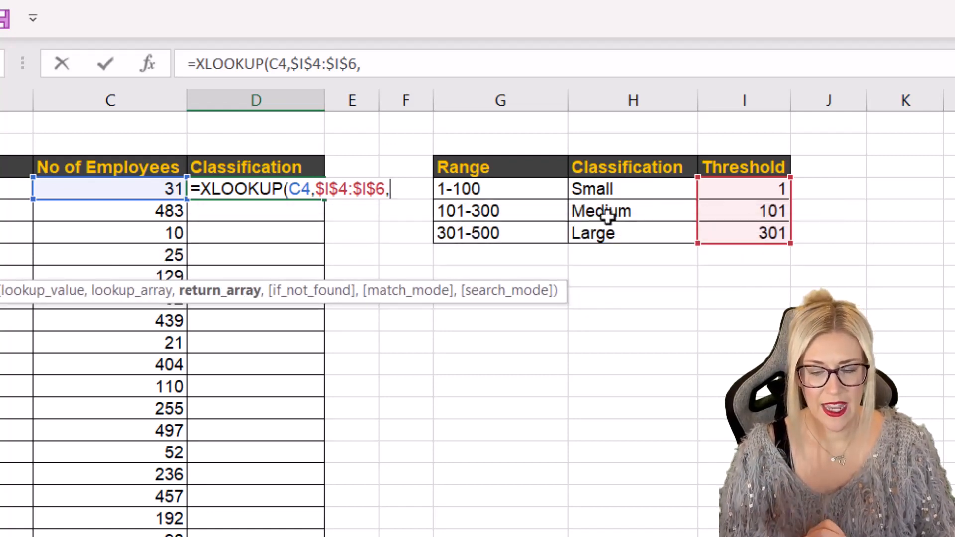
Use the locked Classification range $H$4:$H$6 as the return array
{"action": "left_click_drag", "start_coordinate": [632, 189], "coordinate": [633, 233]}
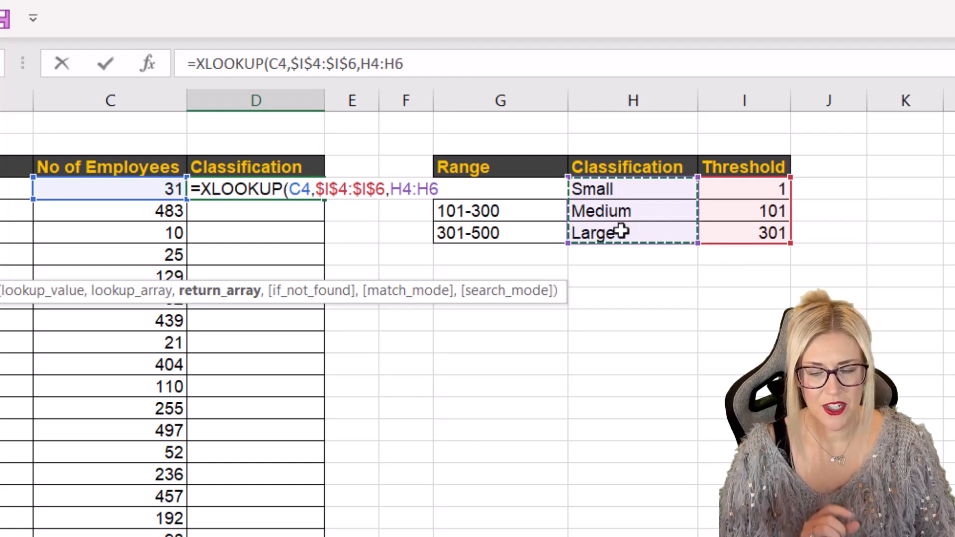
{"action": "key", "text": "F4"}
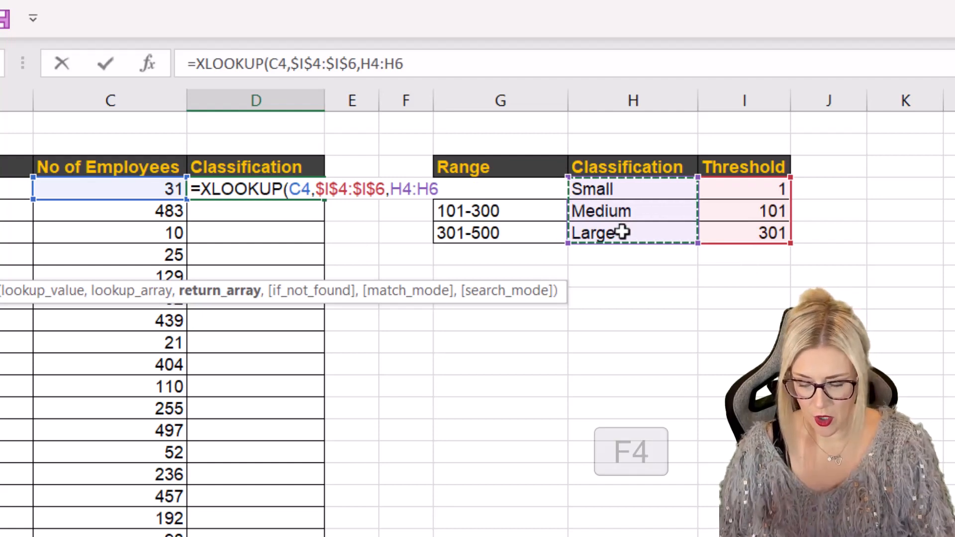
{"action": "key", "text": "F4"}
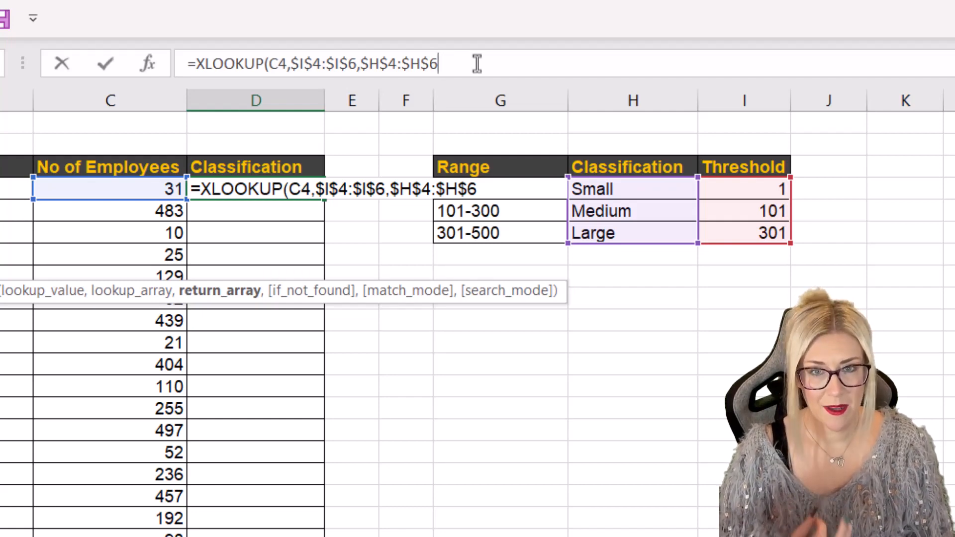
Skip the not-found argument, set match mode -1 (next smaller item) and confirm the formula
{"action": "type", "text": ","}
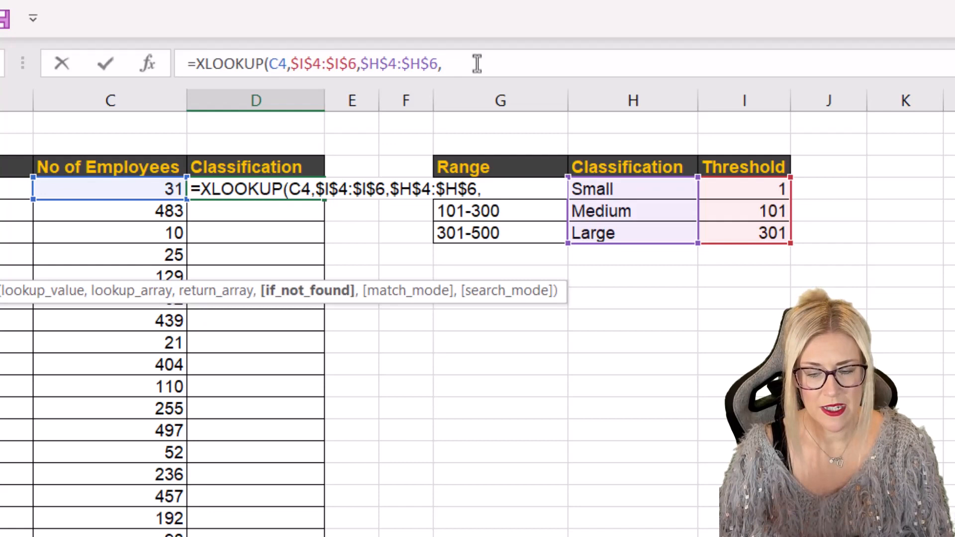
{"action": "type", "text": ","}
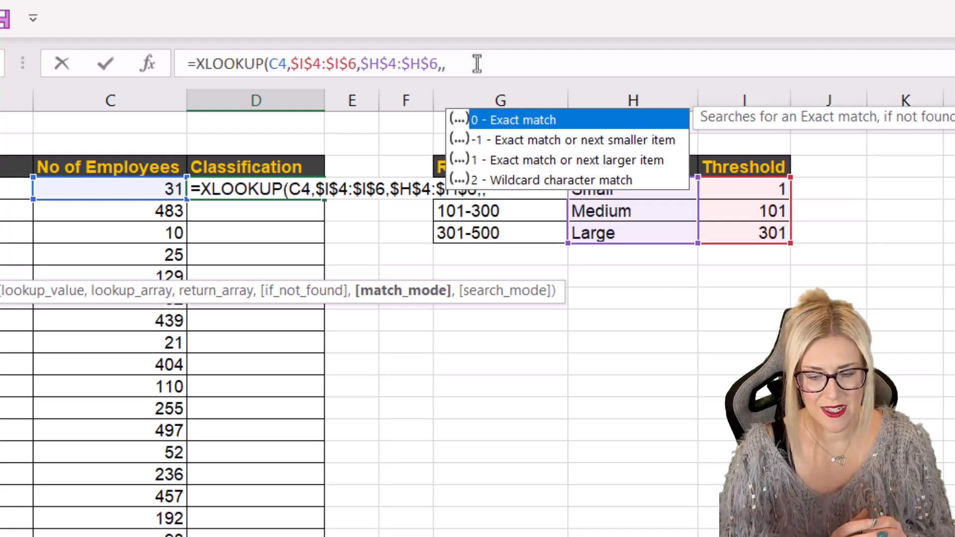
{"action": "type", "text": "-"}
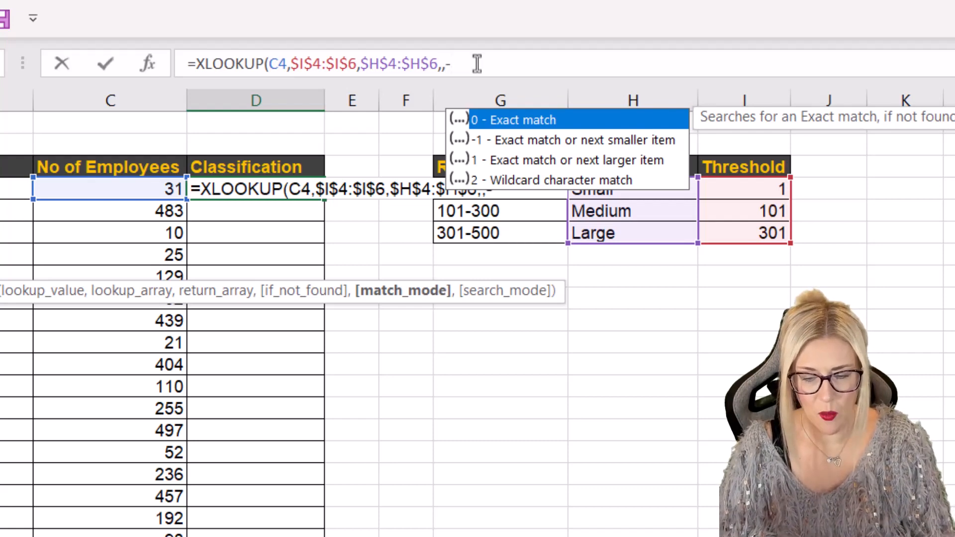
{"action": "type", "text": "1)"}
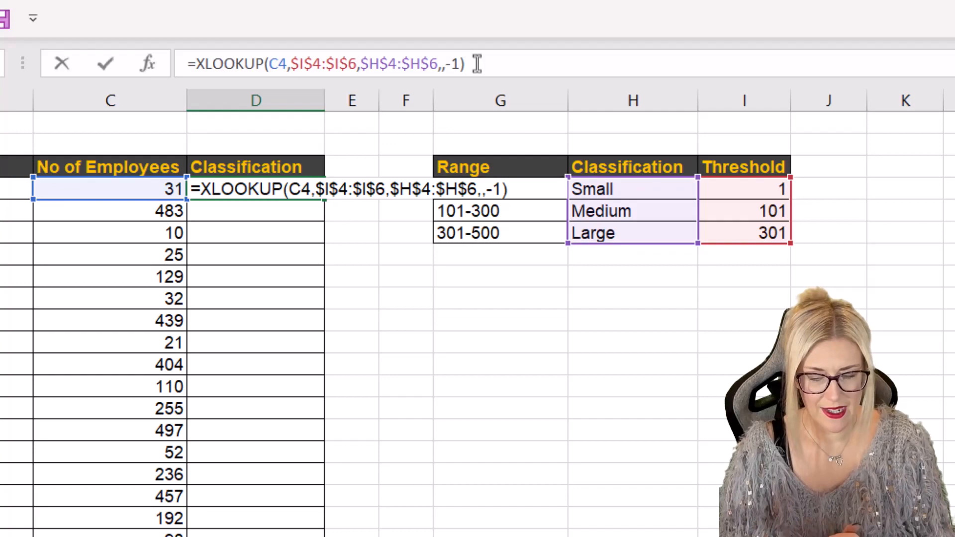
{"action": "key", "text": "Enter"}
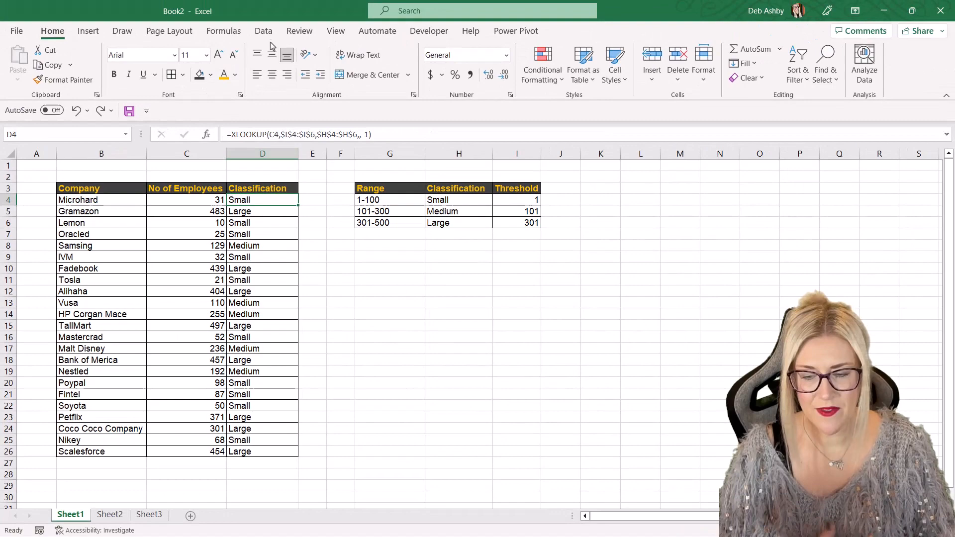
Switch the ribbon to the Data commands
{"action": "left_click", "coordinate": [263, 31]}
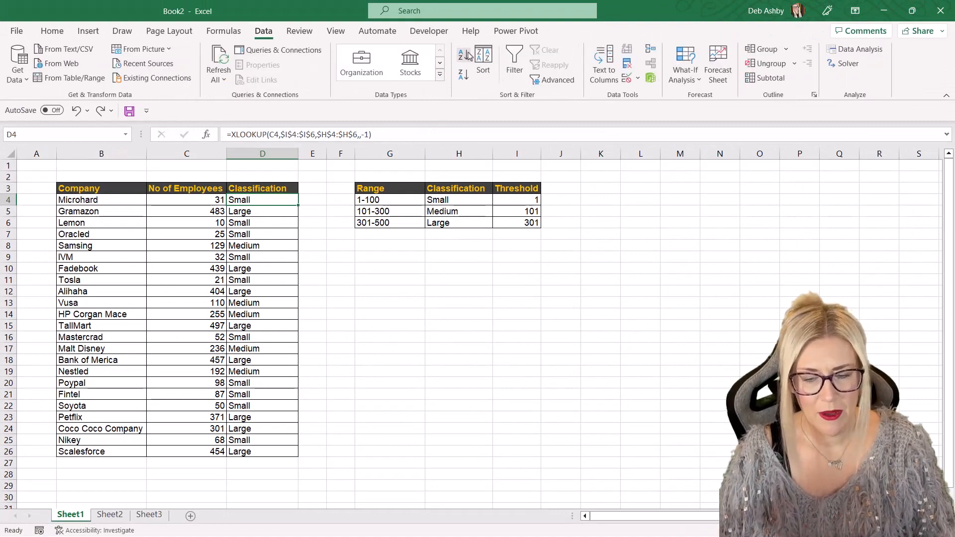